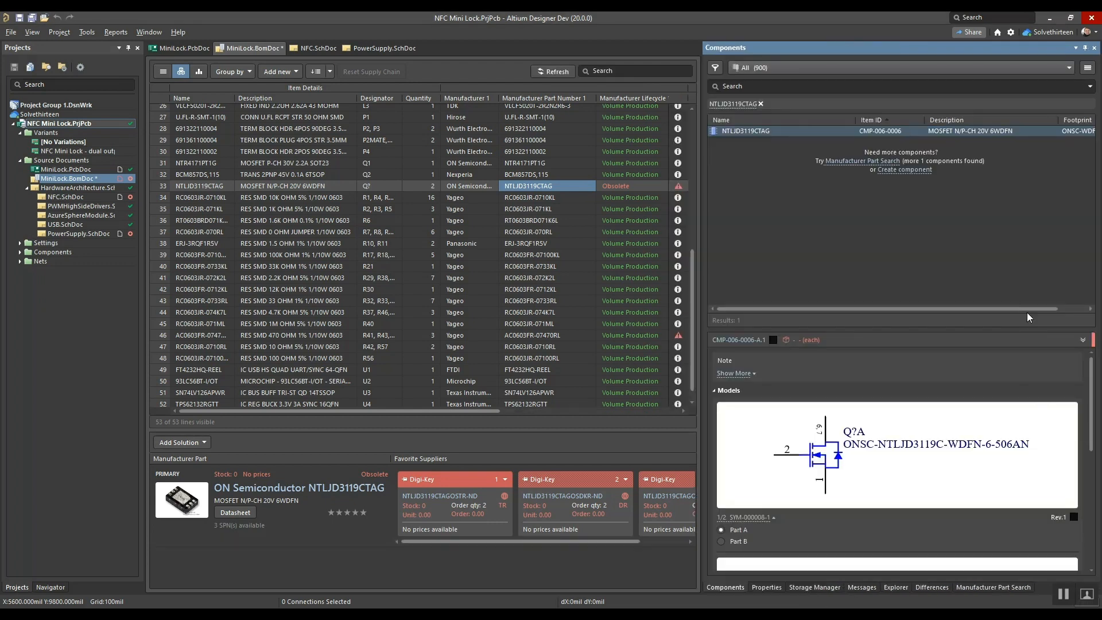
Edit the NTLJD3119CTAG component and add NTLJD3119CTBG as a second part choice
right_click(746, 131)
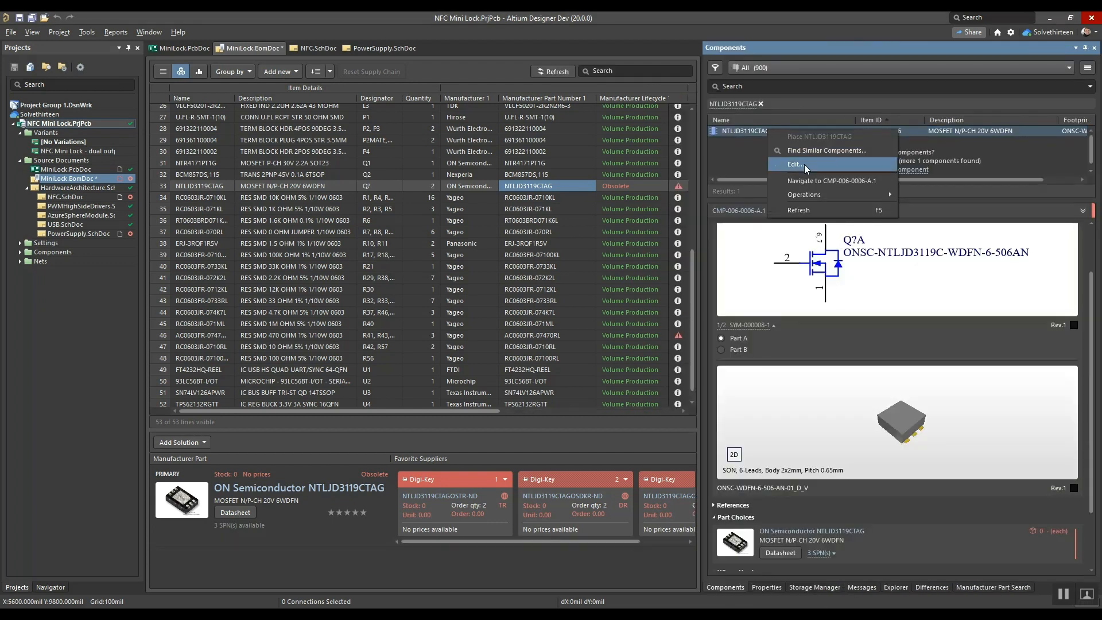
left_click(794, 164)
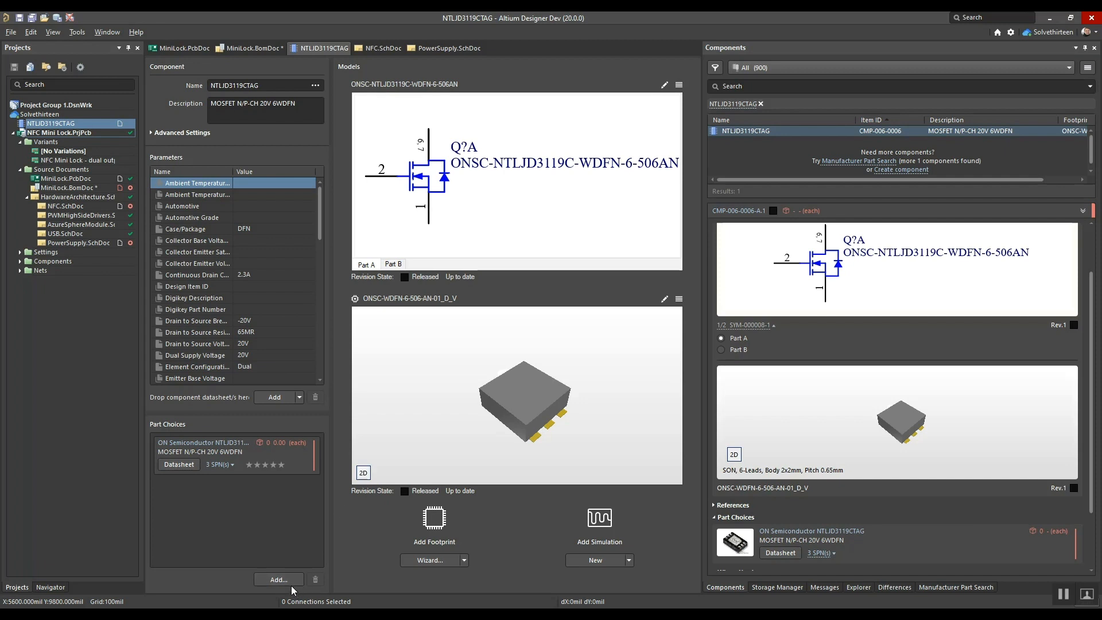
left_click(279, 579)
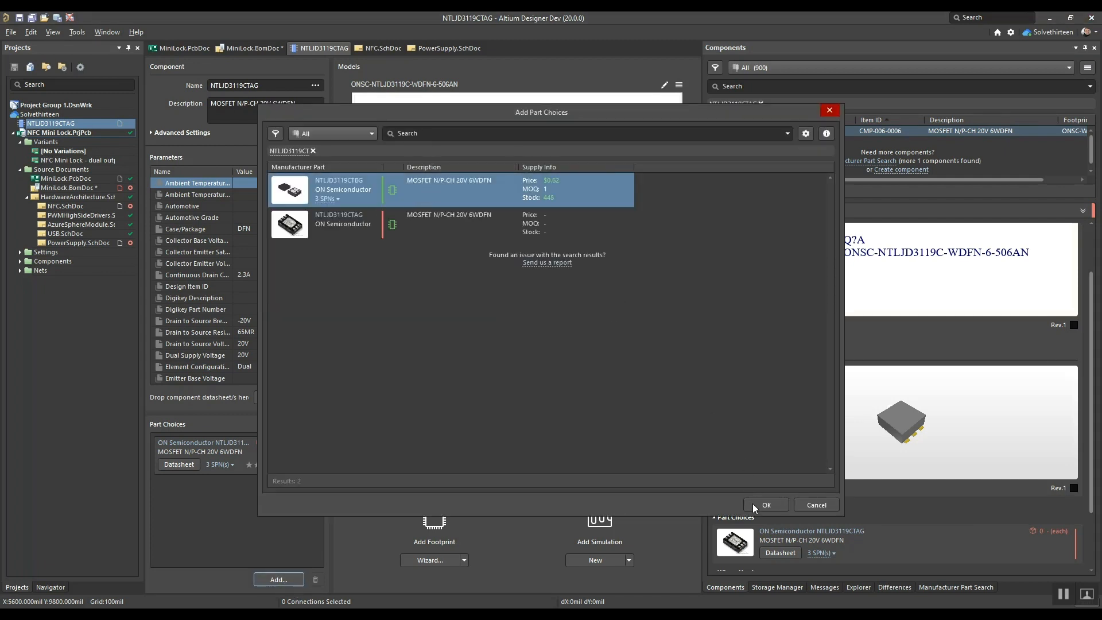
left_click(766, 505)
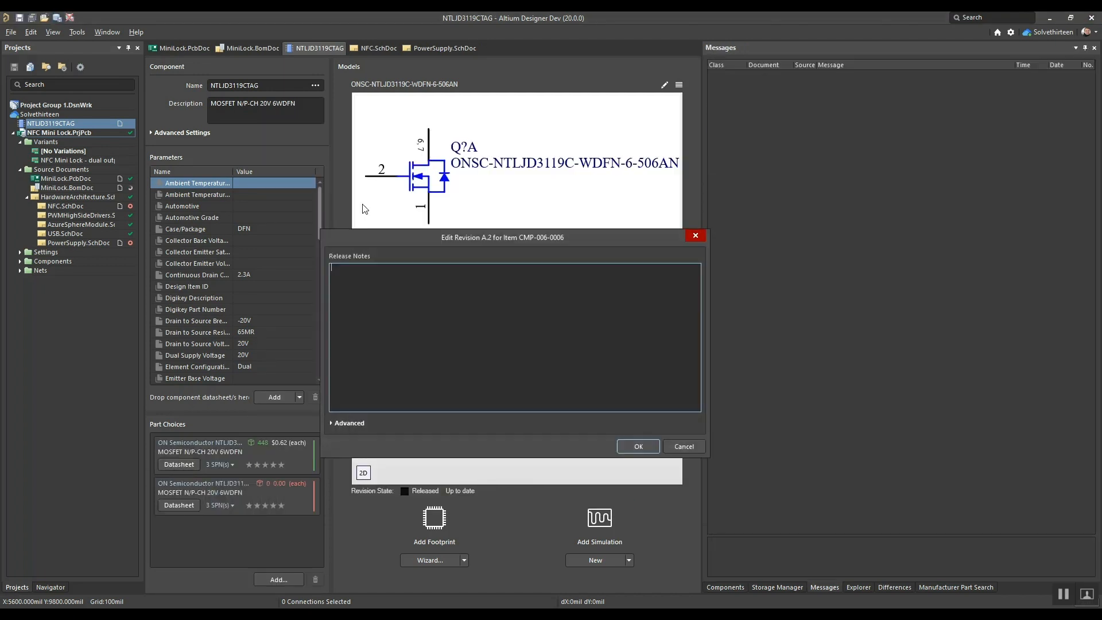
Release the revision with note 'Update part choice to use form, fit and function drop in replacement'
type("U")
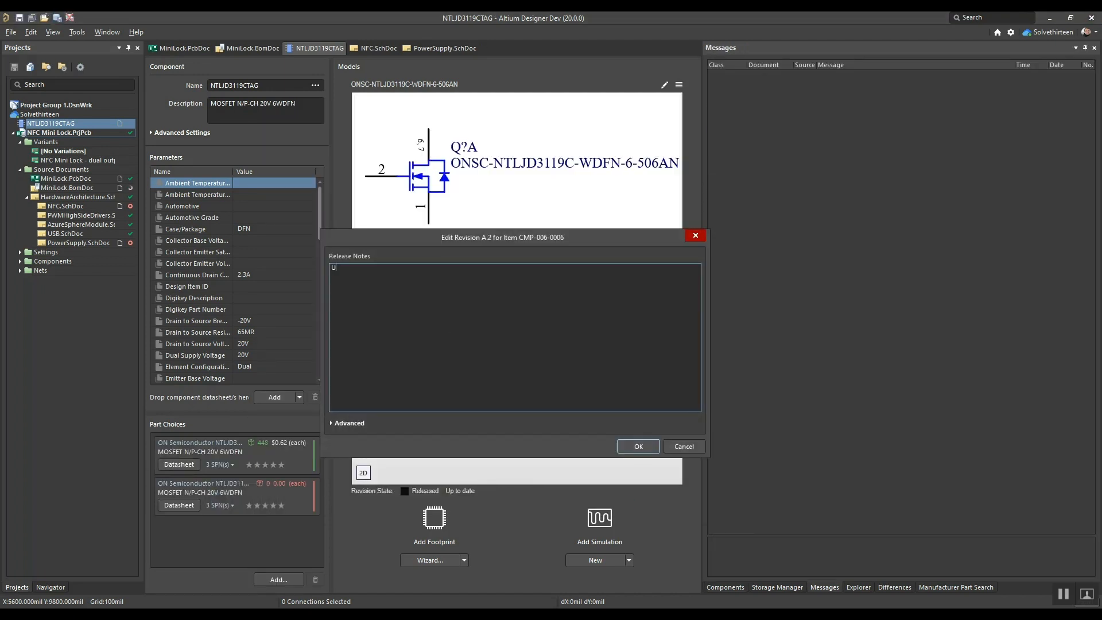
type("Update part choice to")
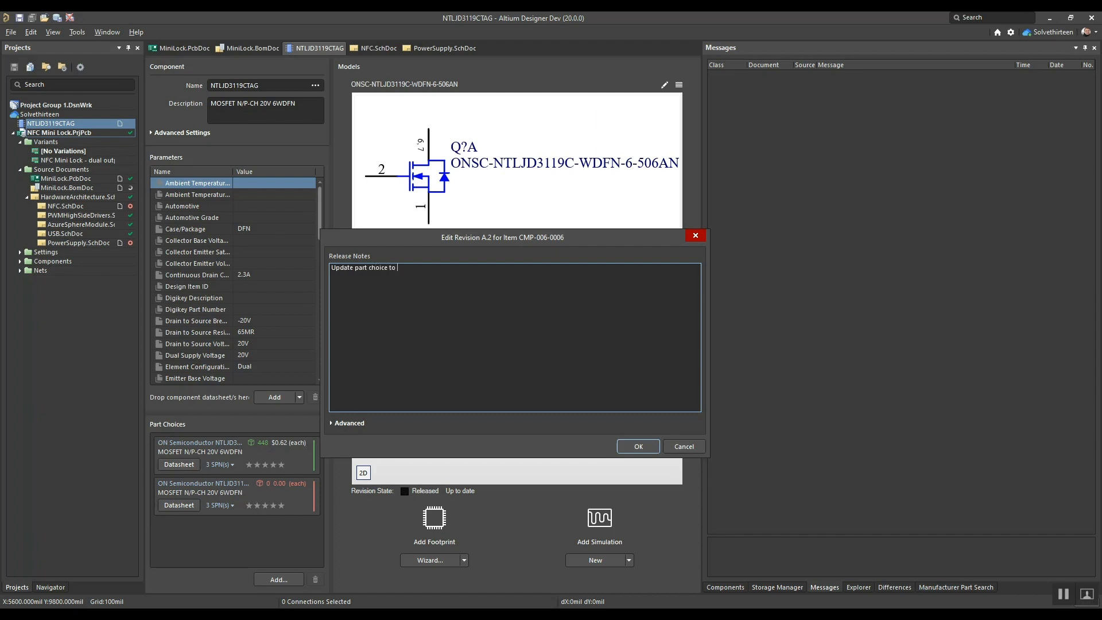
type("use form, fit anf function f")
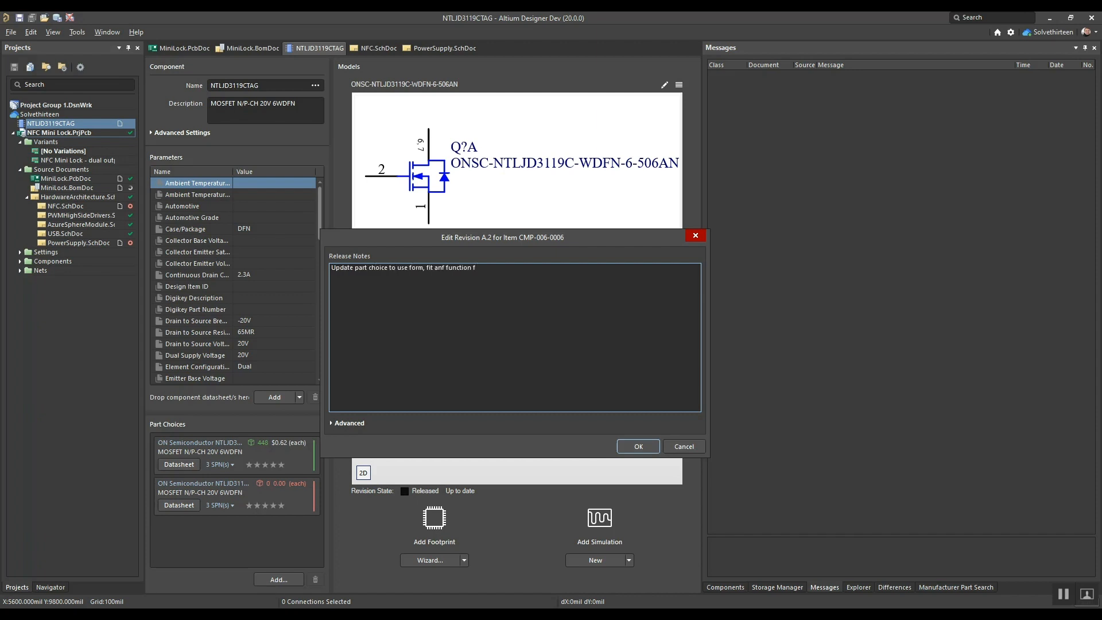
type("drop in repl")
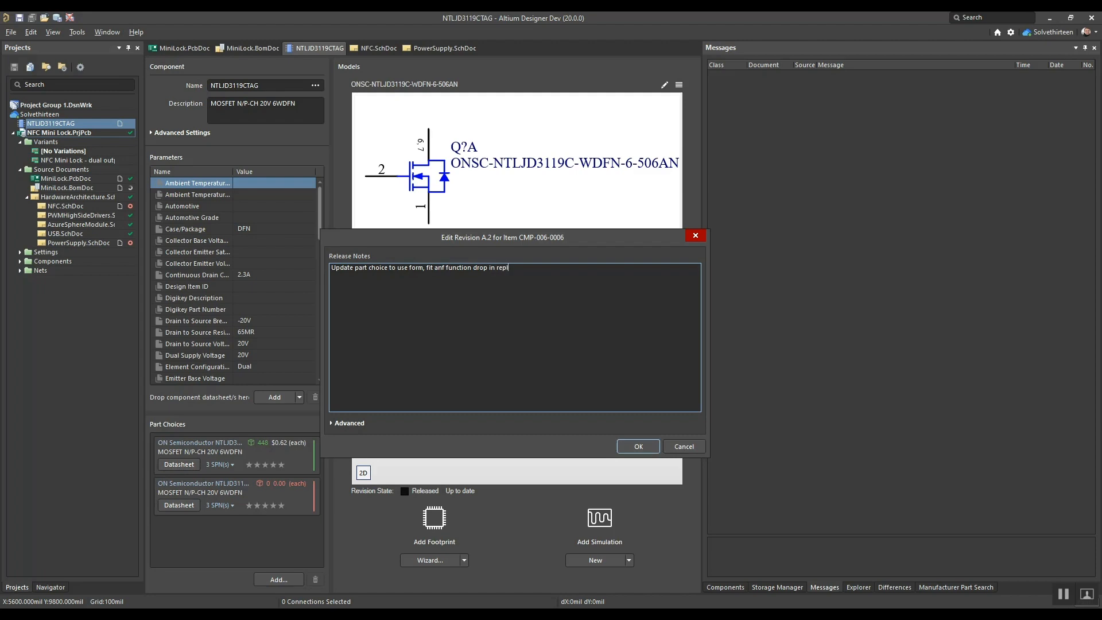
left_click(638, 447)
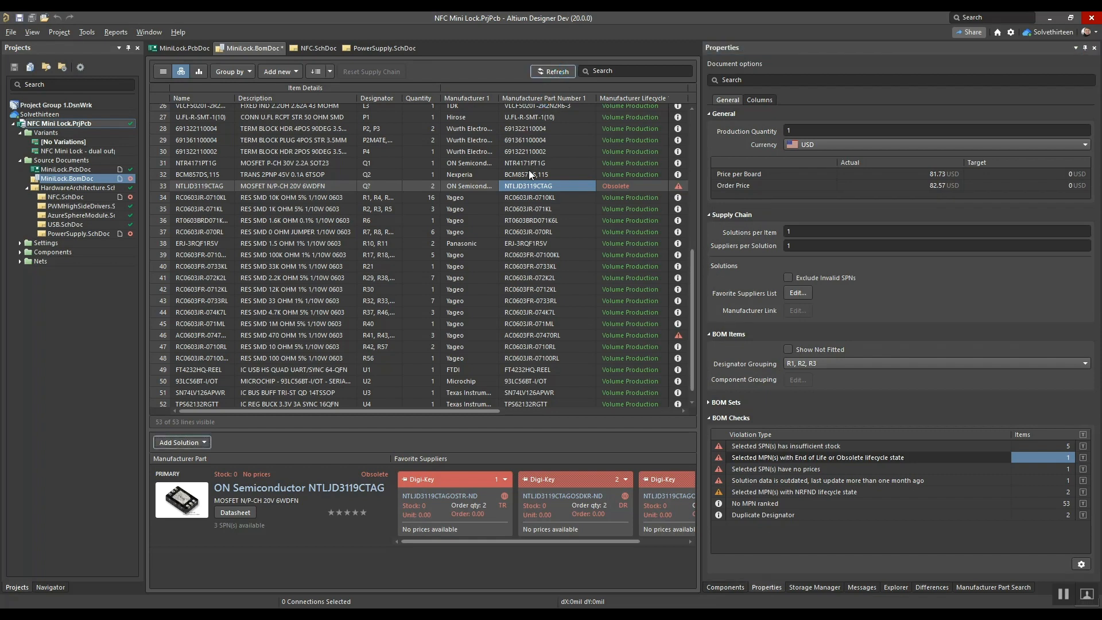
Refresh MiniLock.BomDoc so the MOSFET row takes NTLJD3119CTBG as its primary part
left_click(553, 71)
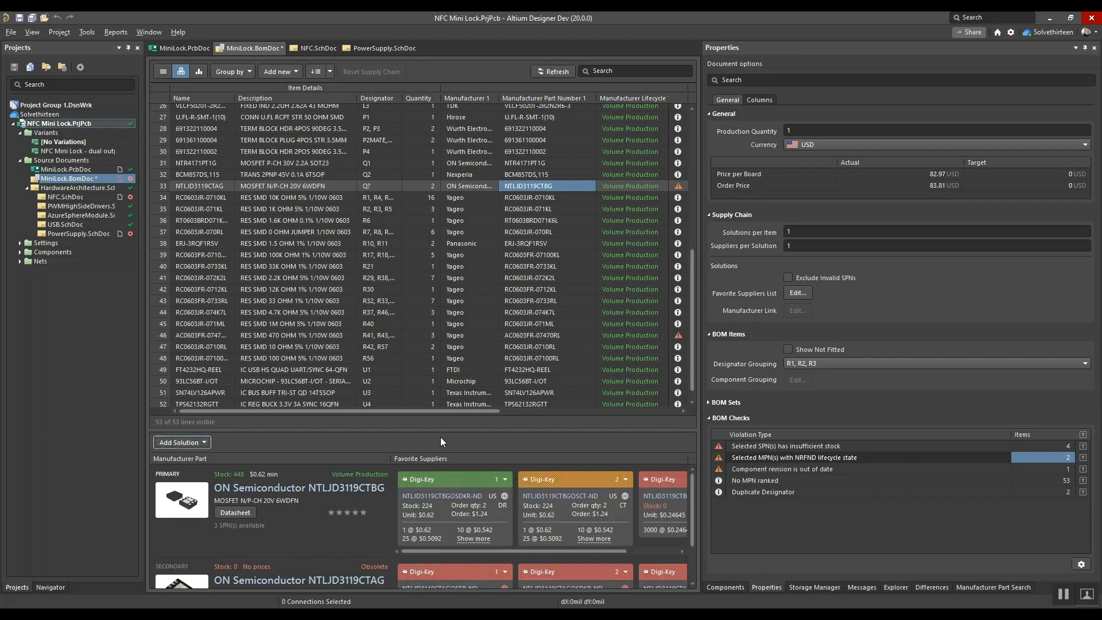